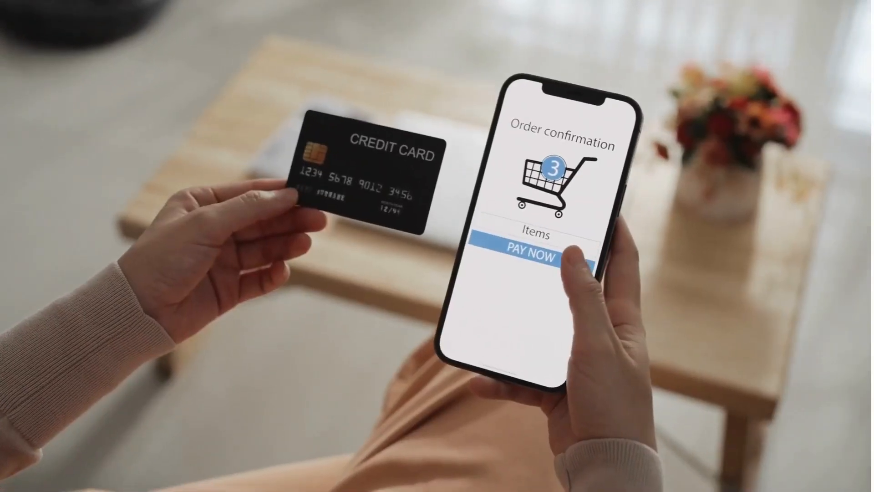
Submit payment for the three-item order with PAY NOW on the confirmation screen
{"action": "left_click", "coordinate": [540, 251]}
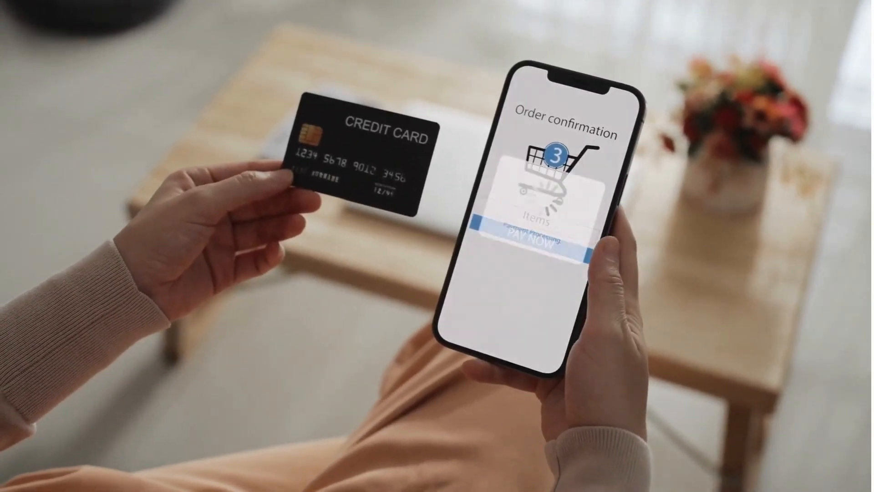